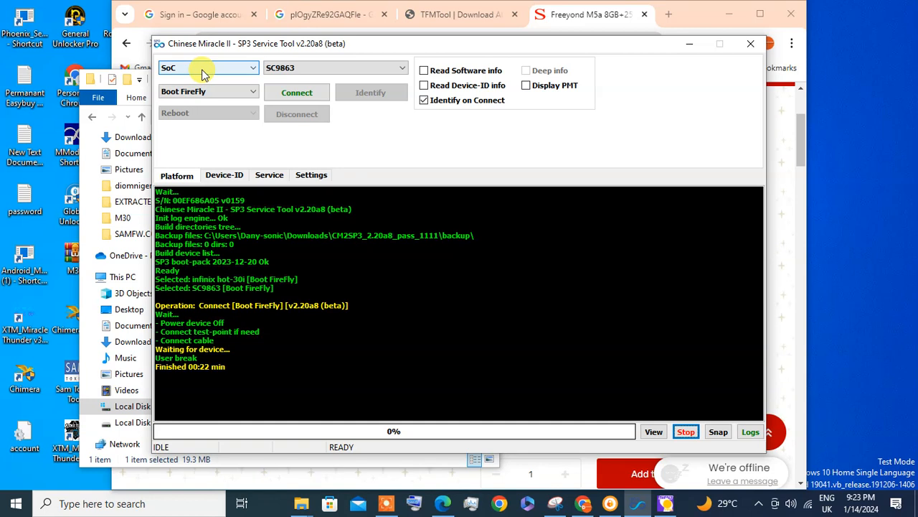
- Select the SC9863 chipset with Boot FireFly mode and start connecting to the phone
{"action": "left_click", "coordinate": [208, 68]}
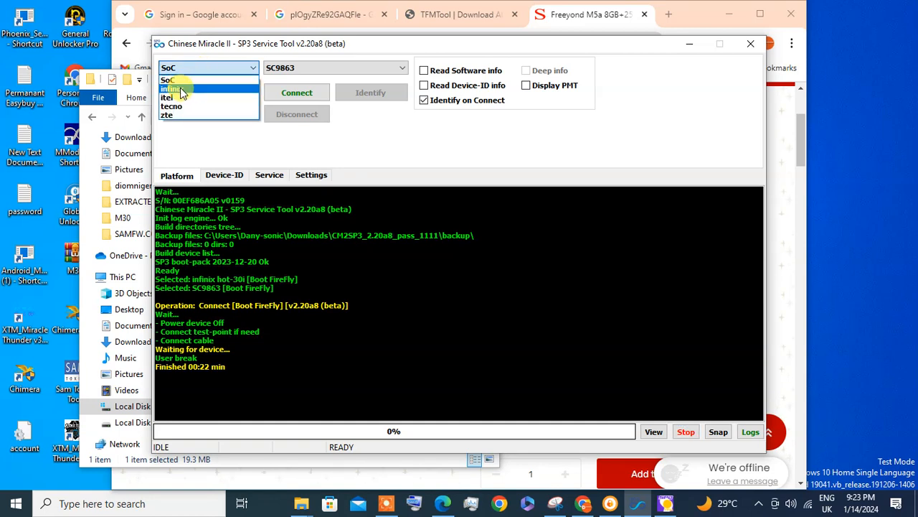
{"action": "left_click", "coordinate": [173, 88]}
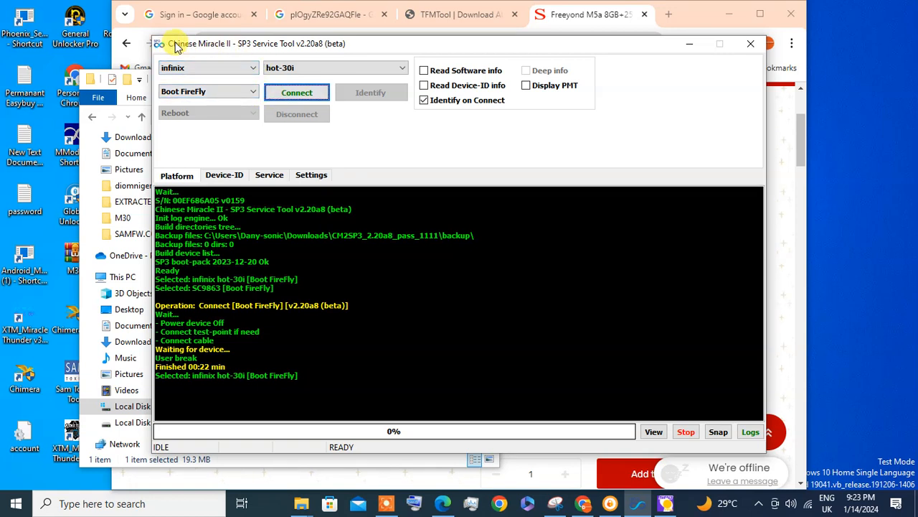
{"action": "mouse_move", "coordinate": [309, 53]}
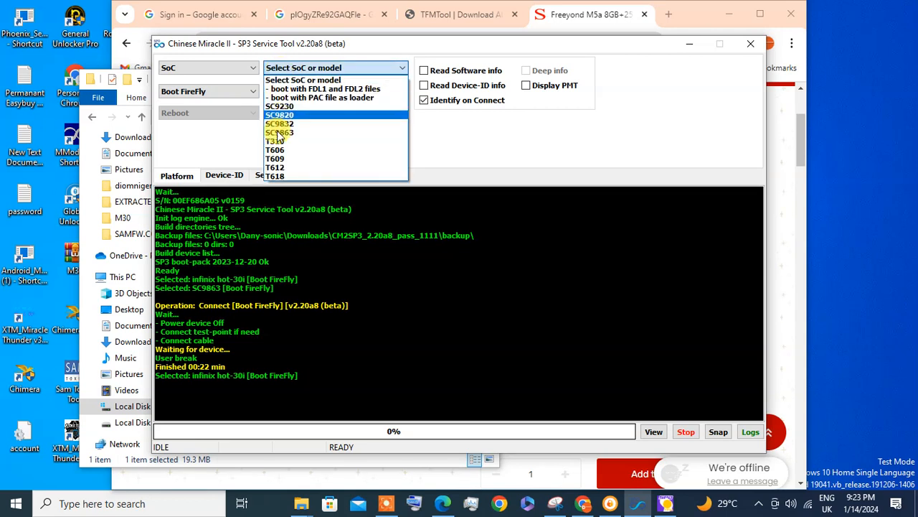
{"action": "left_click", "coordinate": [279, 132]}
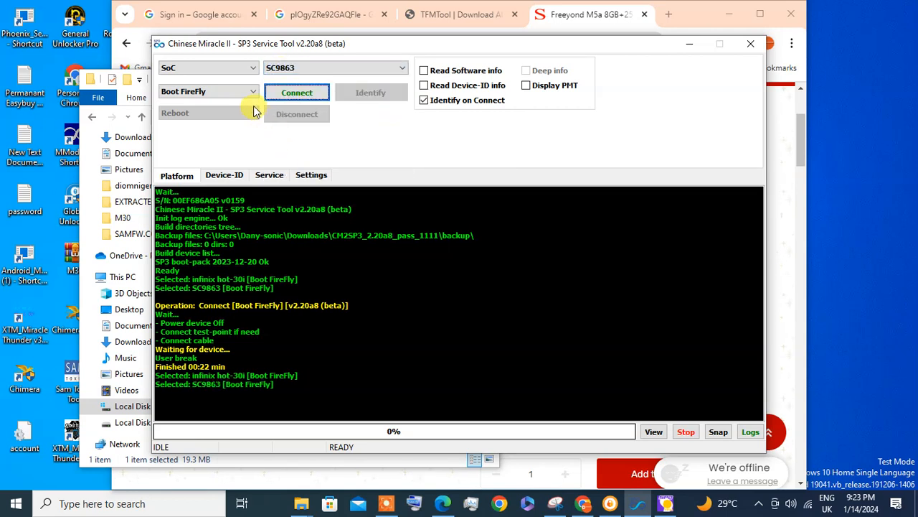
{"action": "mouse_move", "coordinate": [236, 91]}
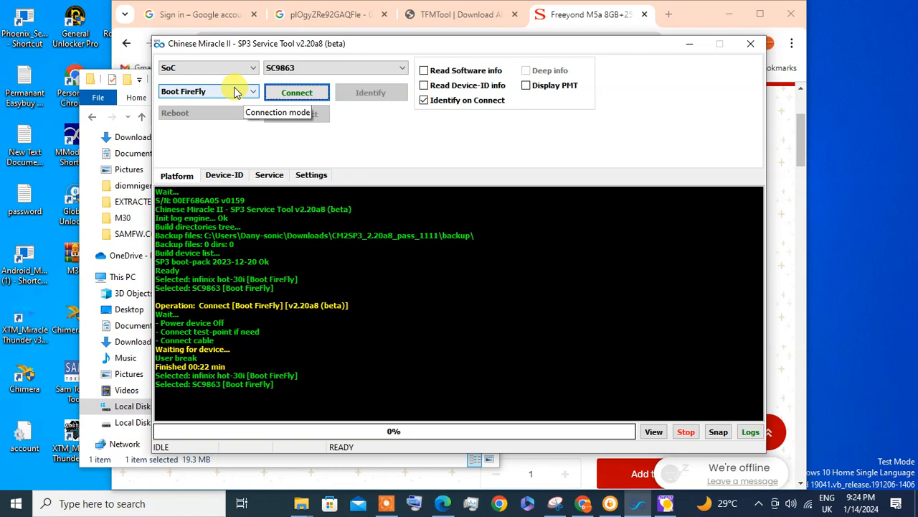
{"action": "left_click", "coordinate": [296, 92]}
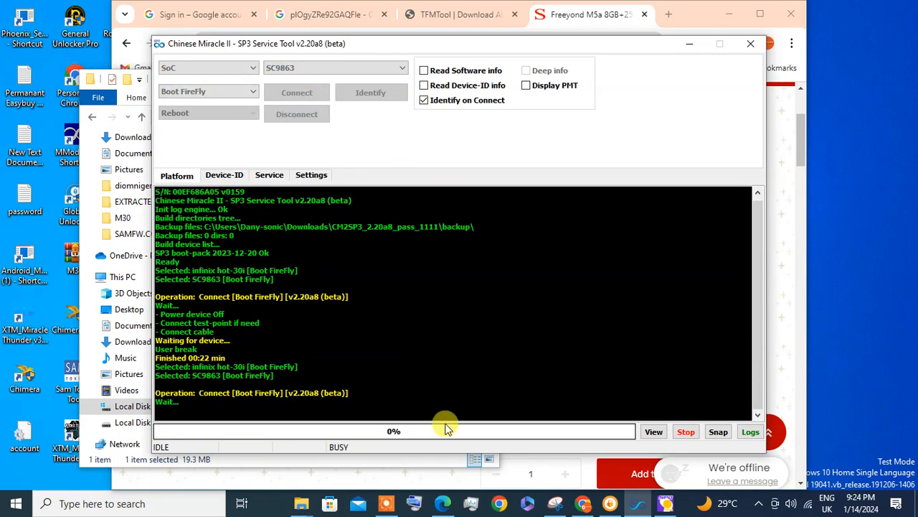
{"action": "mouse_move", "coordinate": [420, 375]}
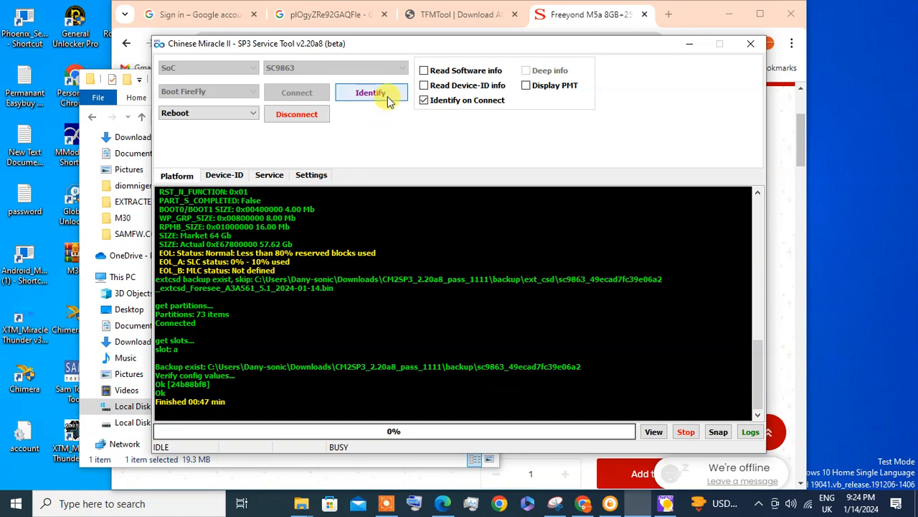
- Run Identify on the connected phone, then show the Service reset/format options
{"action": "left_click", "coordinate": [371, 93]}
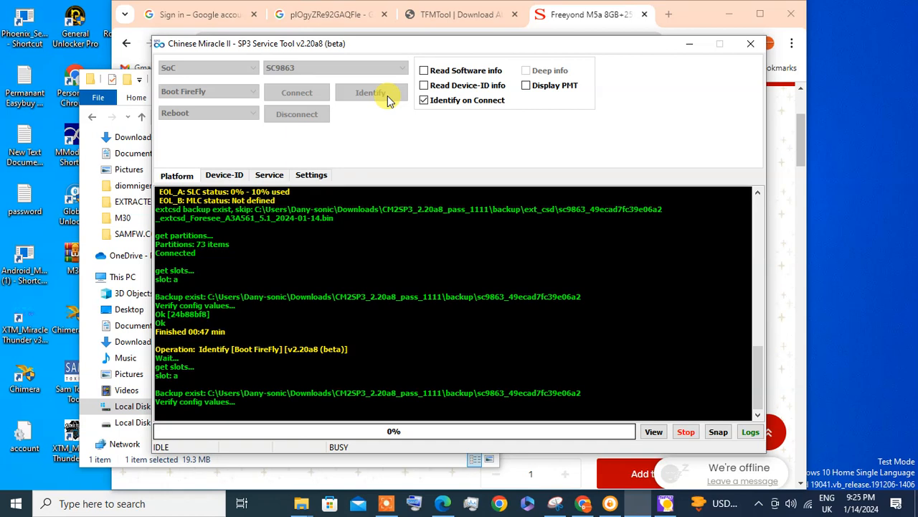
{"action": "left_click", "coordinate": [372, 91]}
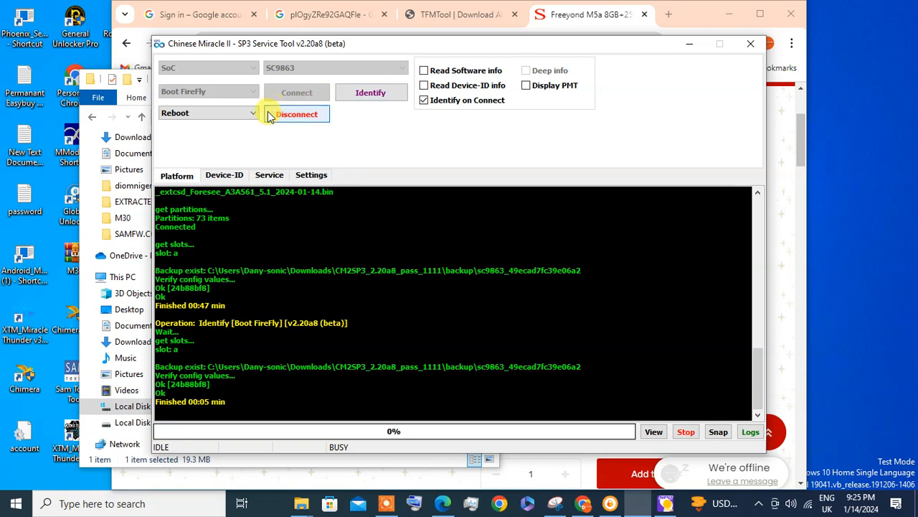
{"action": "left_click", "coordinate": [269, 174]}
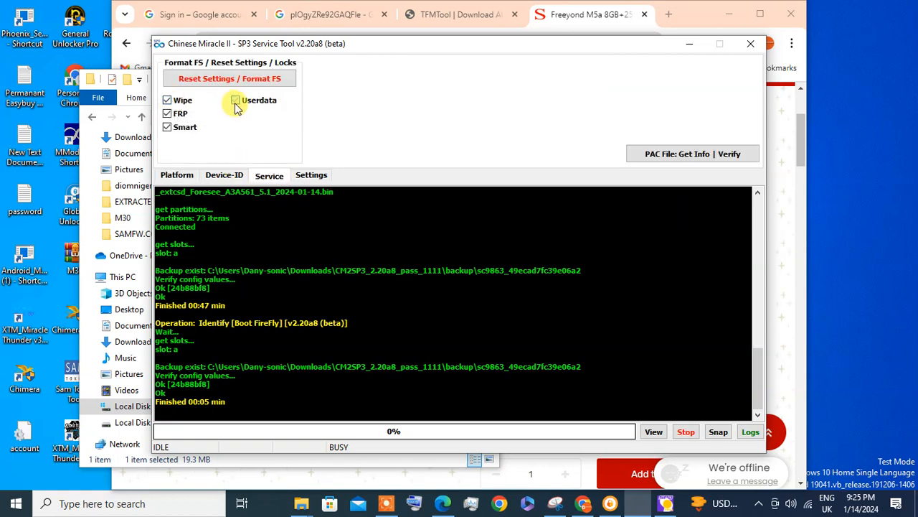
- Run Reset Settings / Format FS with Wipe, Userdata, FRP and Smart, confirming data deletion
{"action": "left_click", "coordinate": [235, 100]}
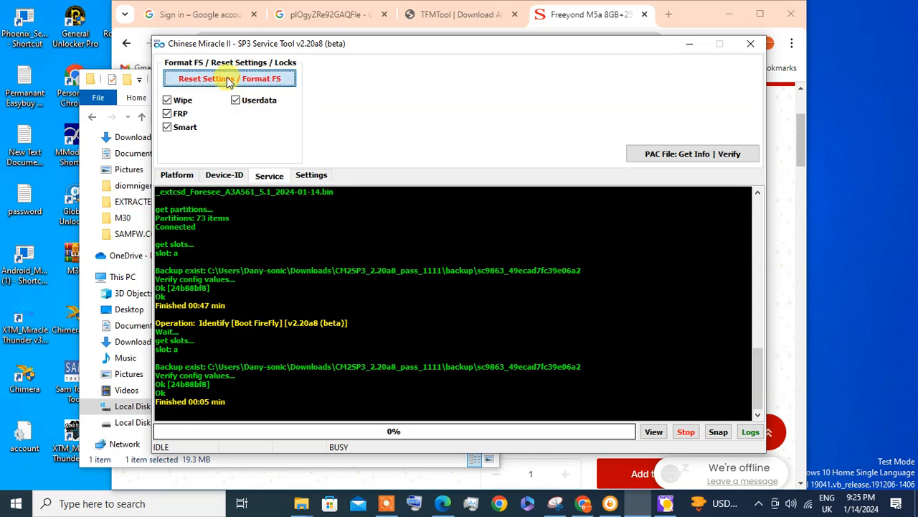
{"action": "left_click", "coordinate": [230, 78]}
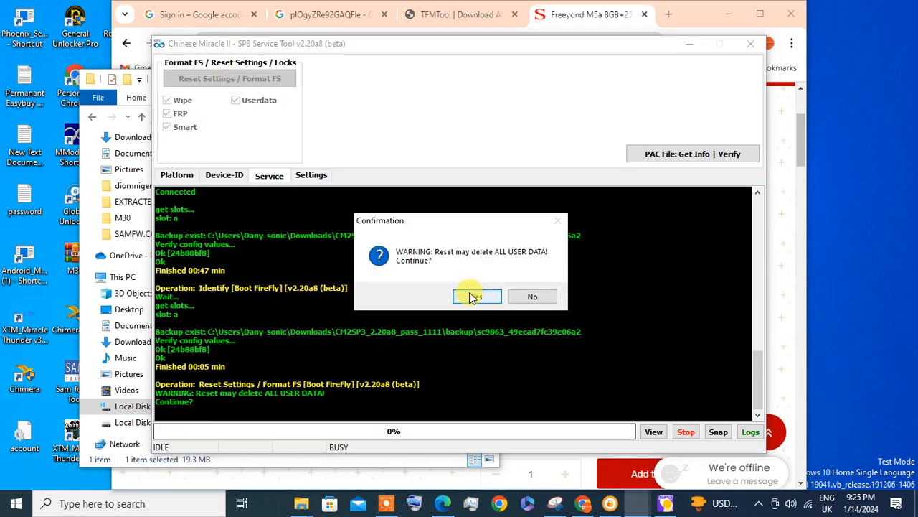
{"action": "left_click", "coordinate": [477, 297]}
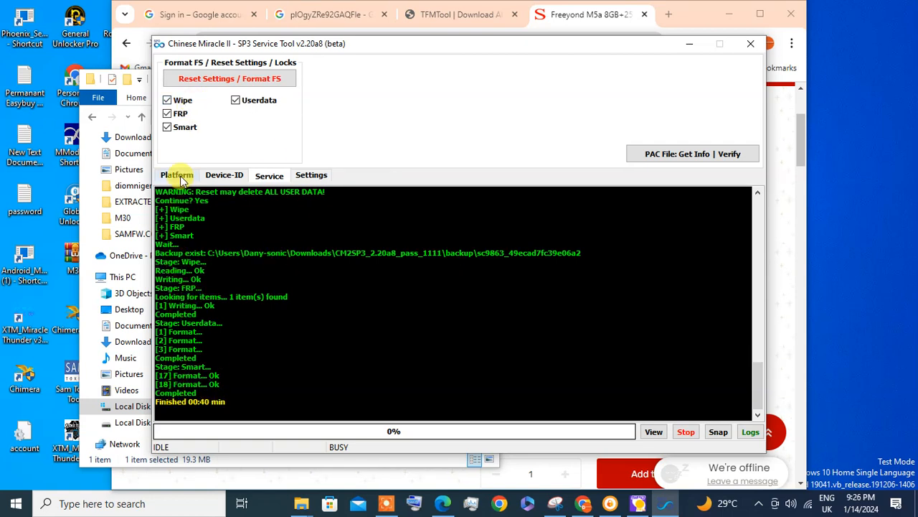
- Disconnect from the Platform tab with Reboot as the disconnect mode
{"action": "left_click", "coordinate": [177, 175]}
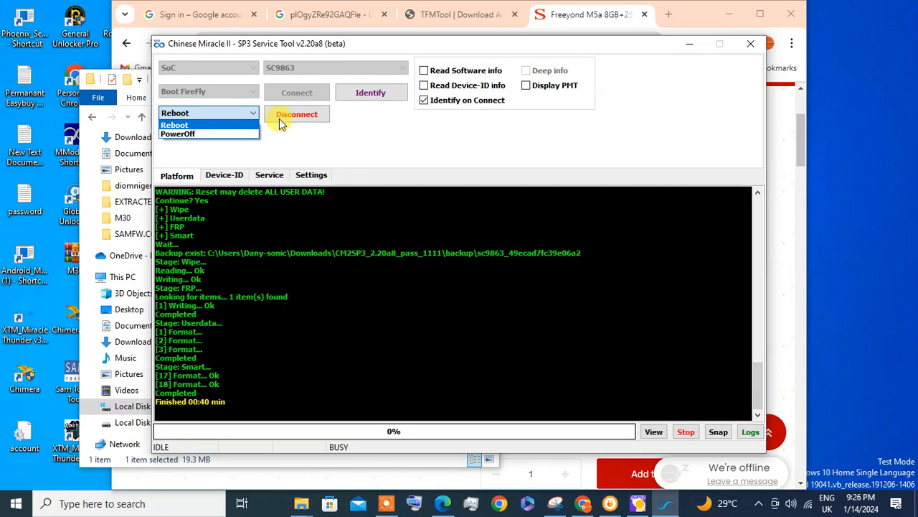
{"action": "left_click", "coordinate": [175, 124]}
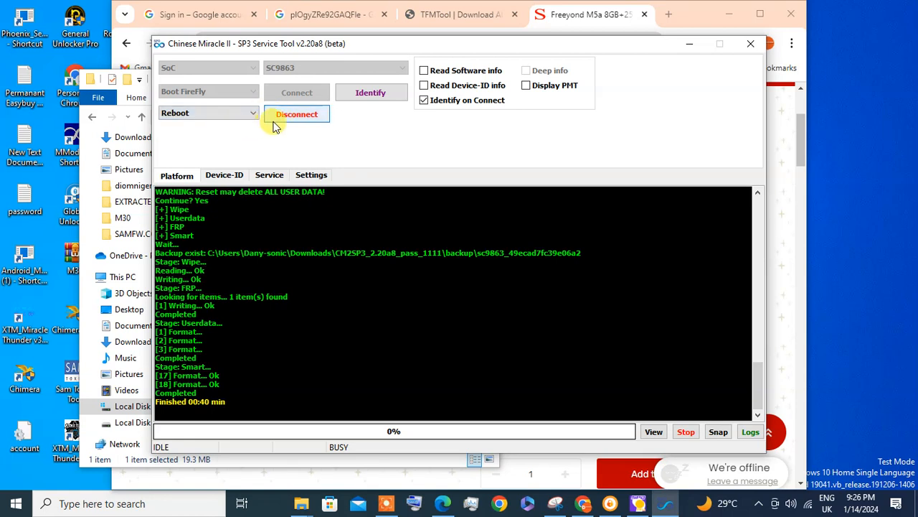
{"action": "left_click", "coordinate": [296, 114]}
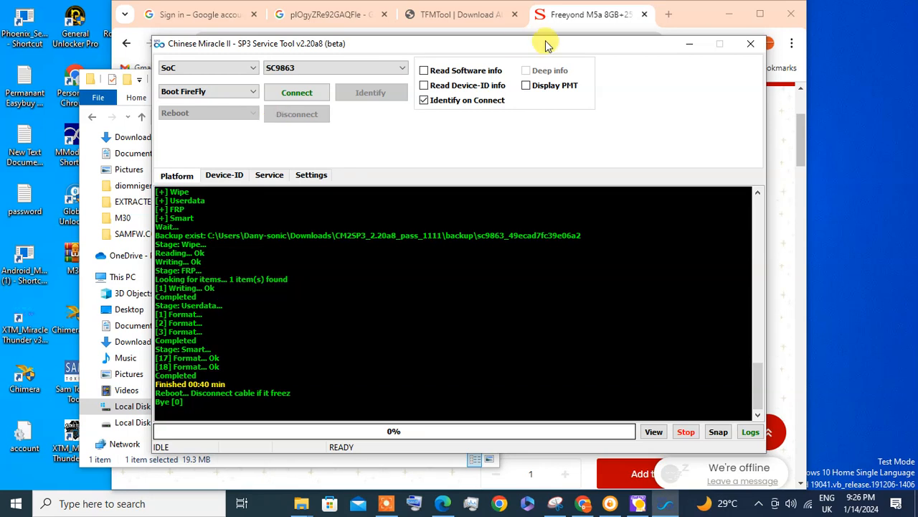
{"action": "left_click", "coordinate": [333, 68]}
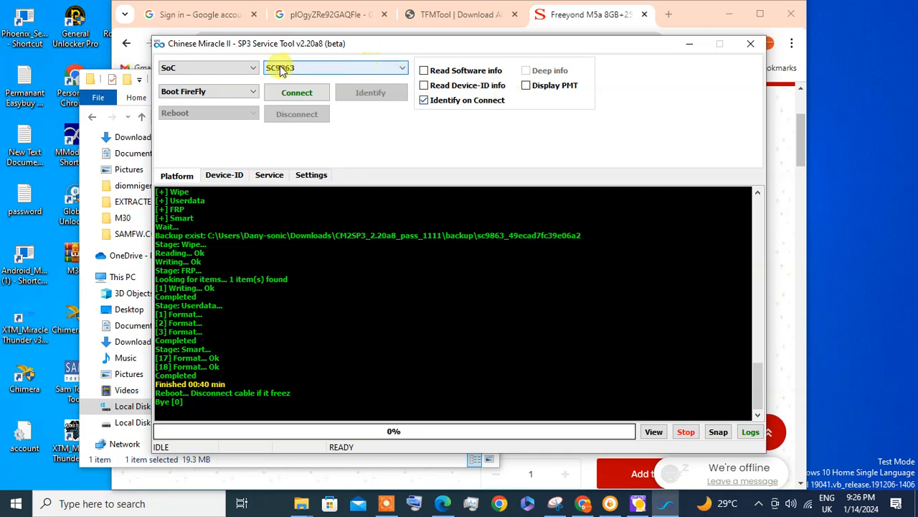
{"action": "mouse_move", "coordinate": [251, 68]}
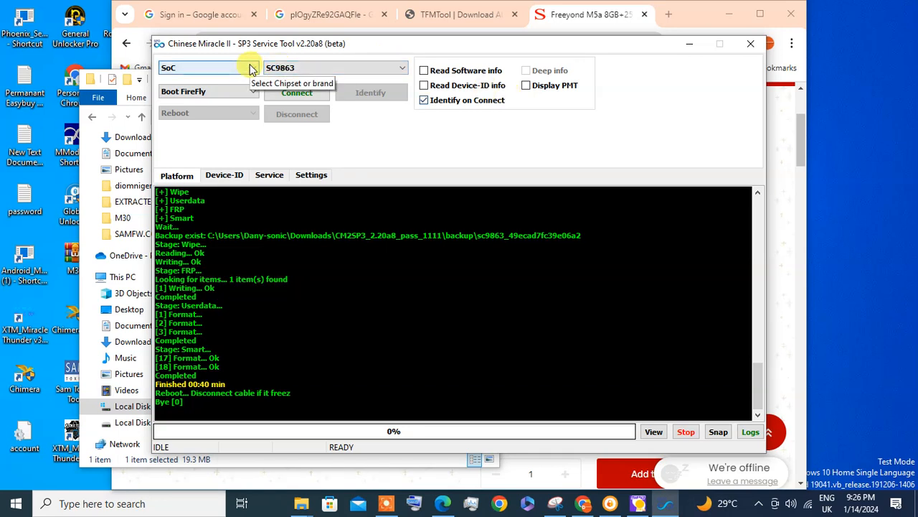